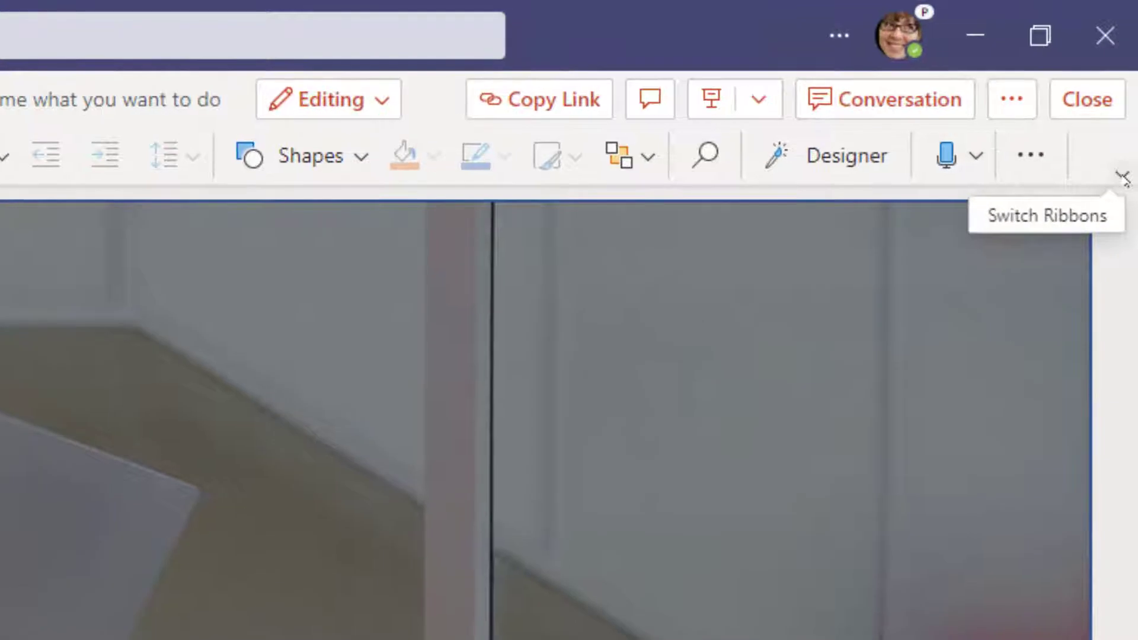
Expand the full editing ribbon and browse the Draw and Transitions tools for the deck
{"action": "left_click", "coordinate": [1122, 178]}
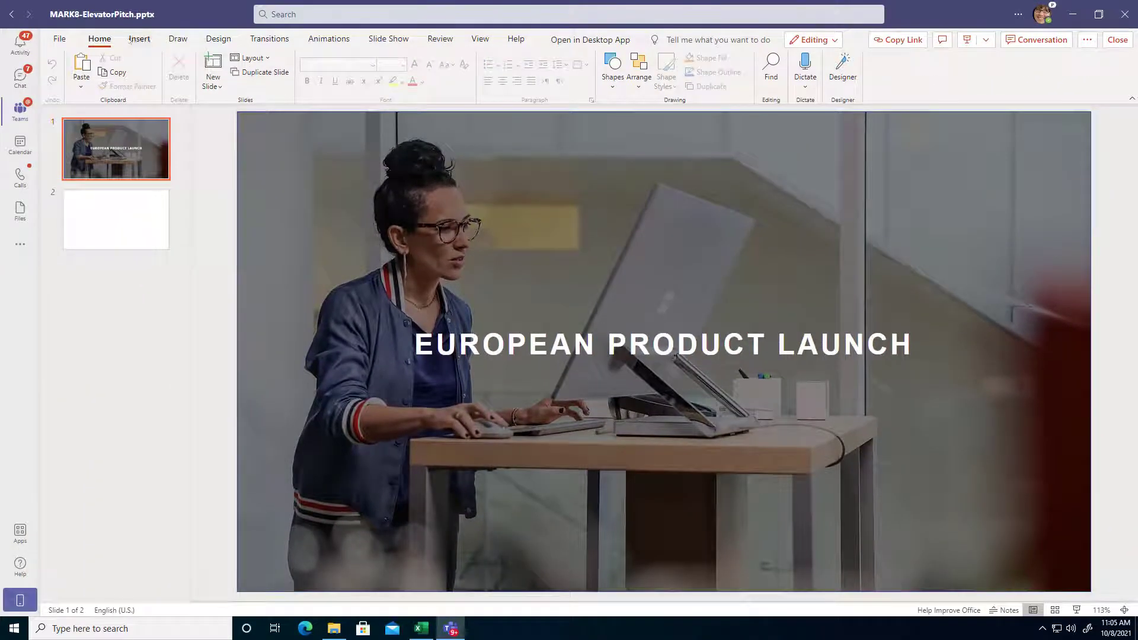
{"action": "left_click", "coordinate": [176, 38]}
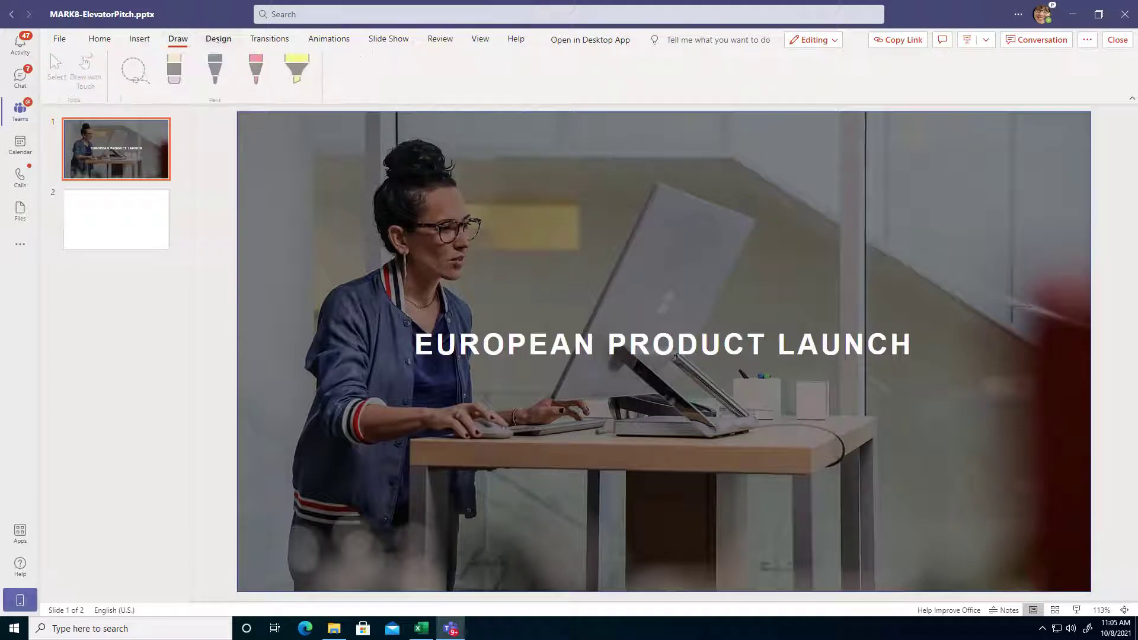
{"action": "left_click", "coordinate": [269, 38]}
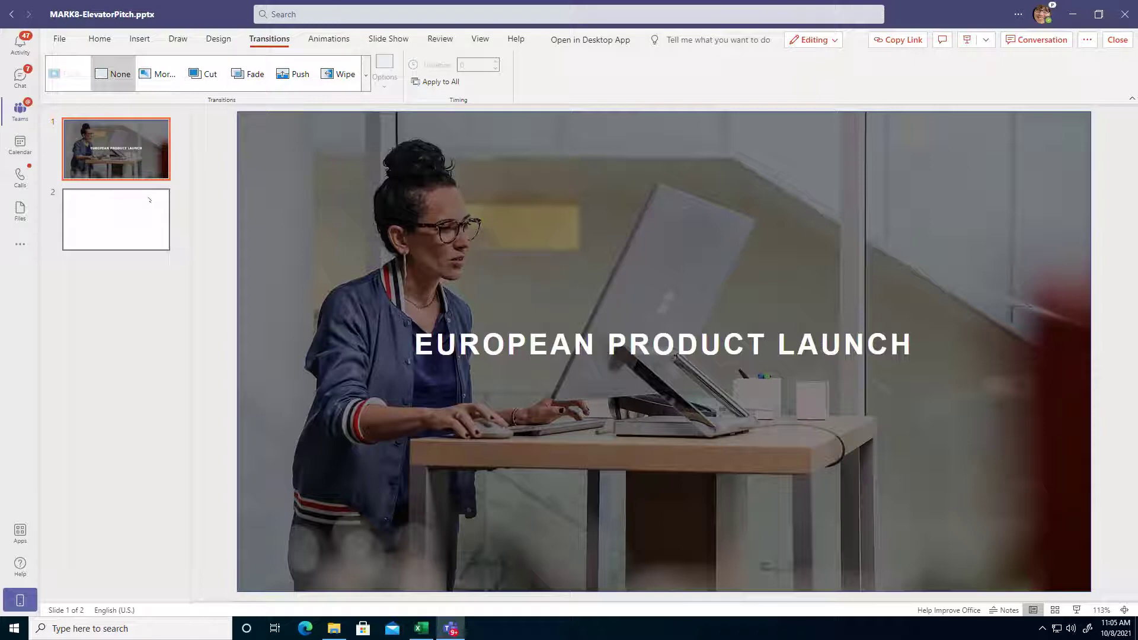
{"action": "mouse_move", "coordinate": [151, 199]}
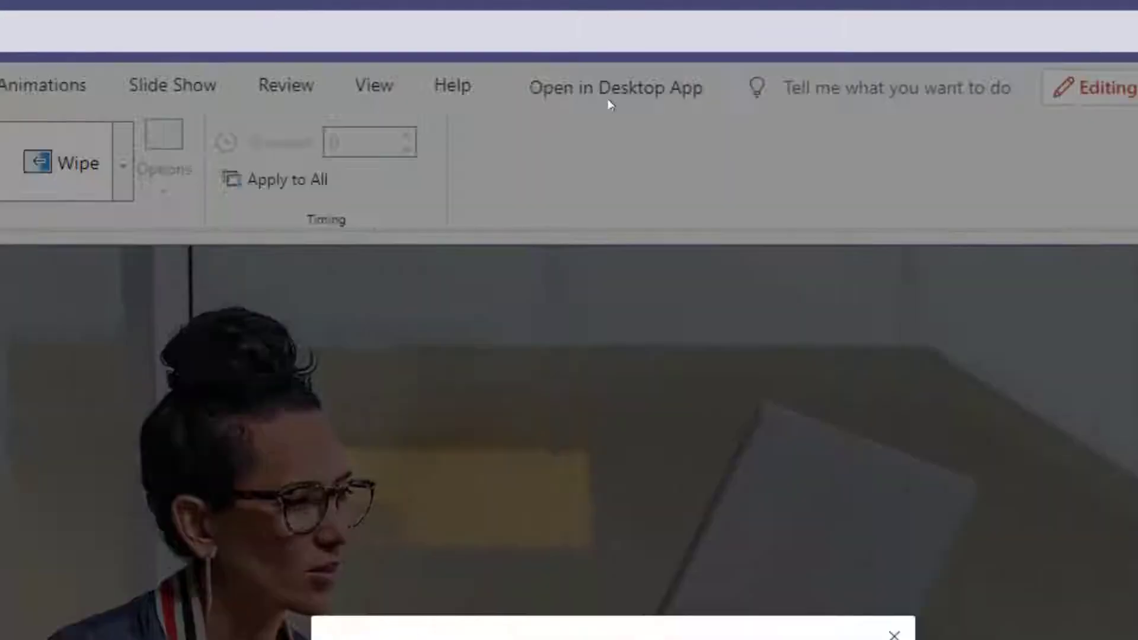
Let the ElevatorPitch deck open in desktop PowerPoint and dismiss the AutoSave notice
{"action": "left_click", "coordinate": [616, 87]}
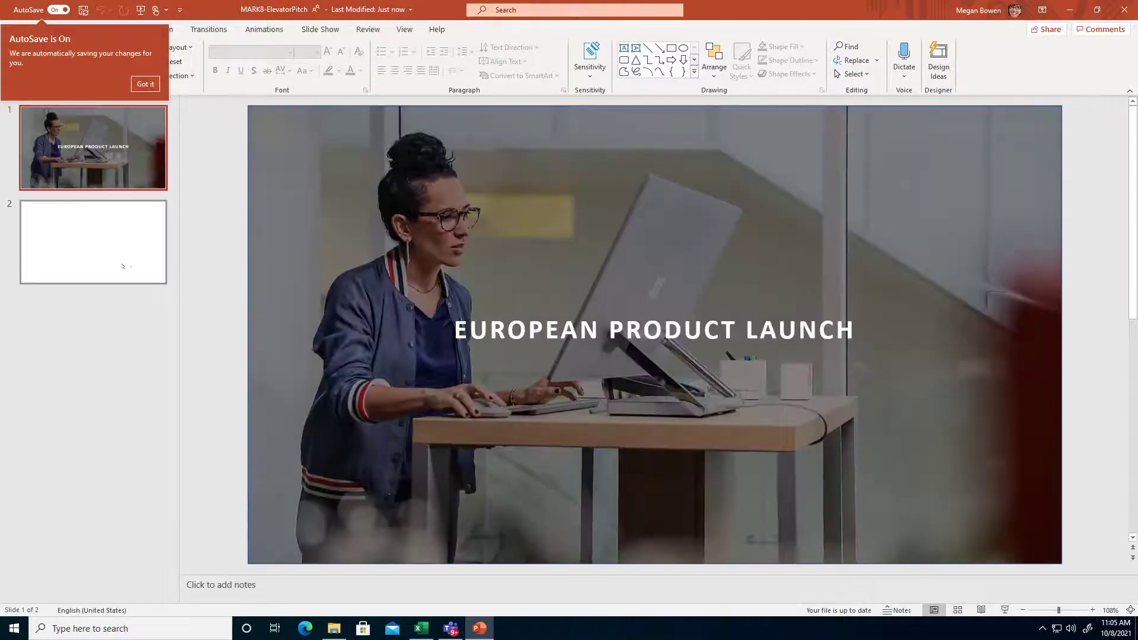
{"action": "left_click", "coordinate": [145, 83]}
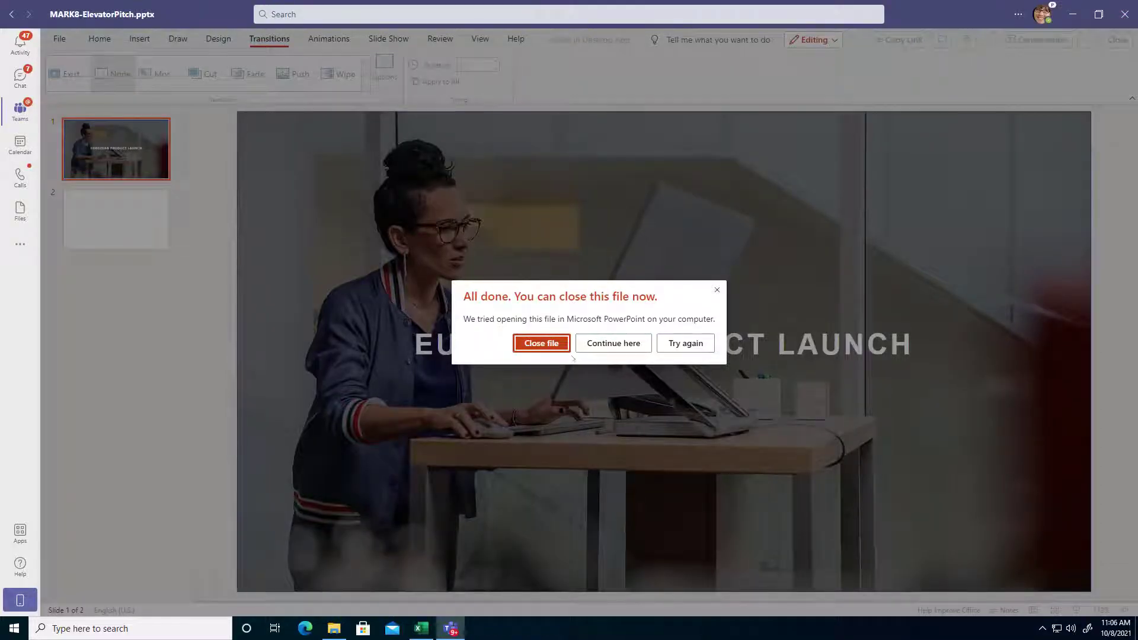
Close the in-Teams copy and reopen MARK8-ElevatorPitch.pptx in the desktop app from the Design files
{"action": "left_click", "coordinate": [540, 342]}
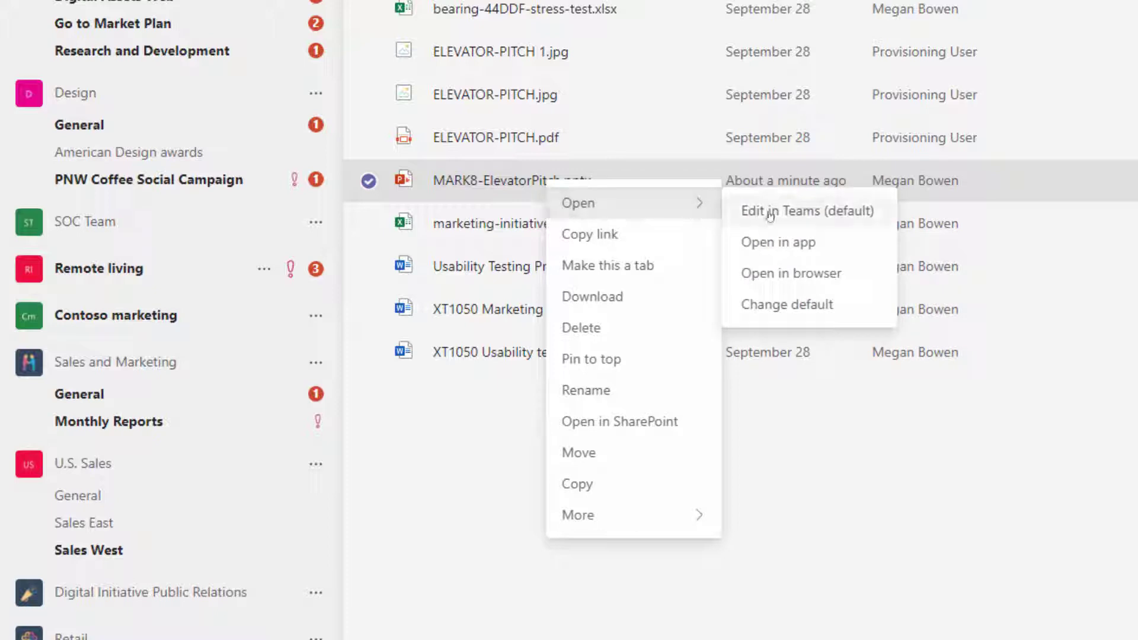
{"action": "mouse_move", "coordinate": [835, 207]}
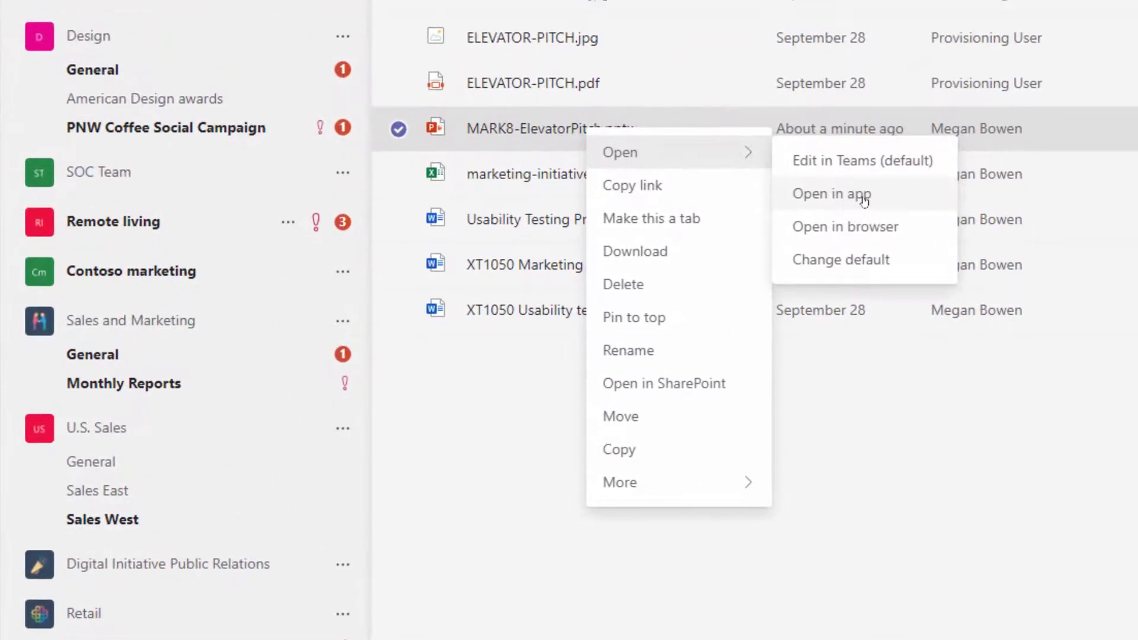
{"action": "left_click", "coordinate": [833, 193]}
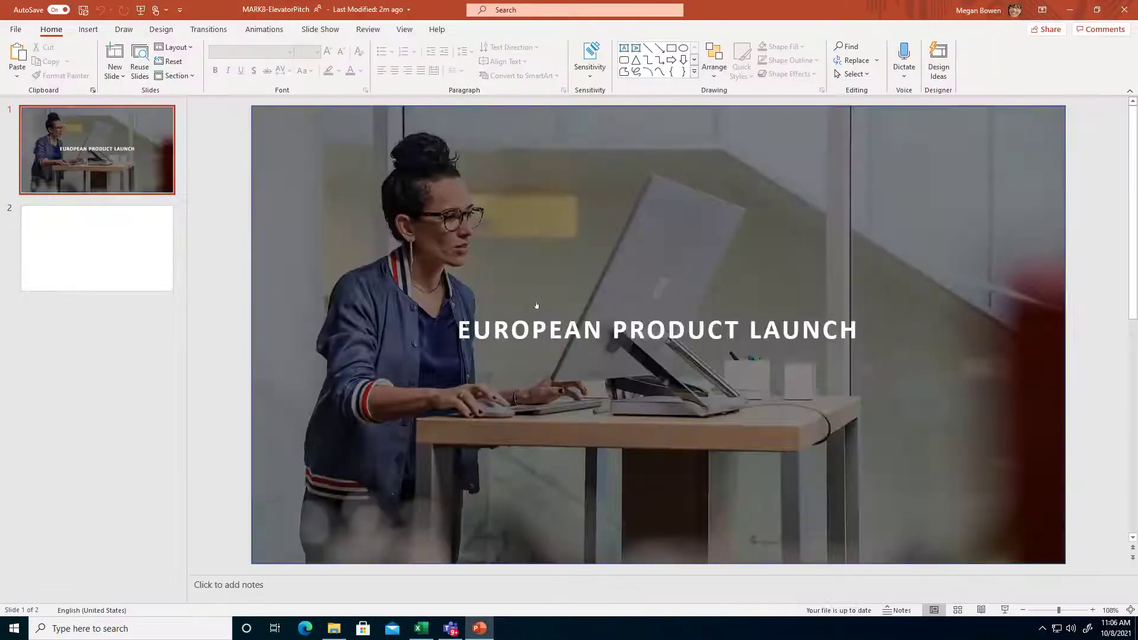
{"action": "mouse_move", "coordinate": [944, 322]}
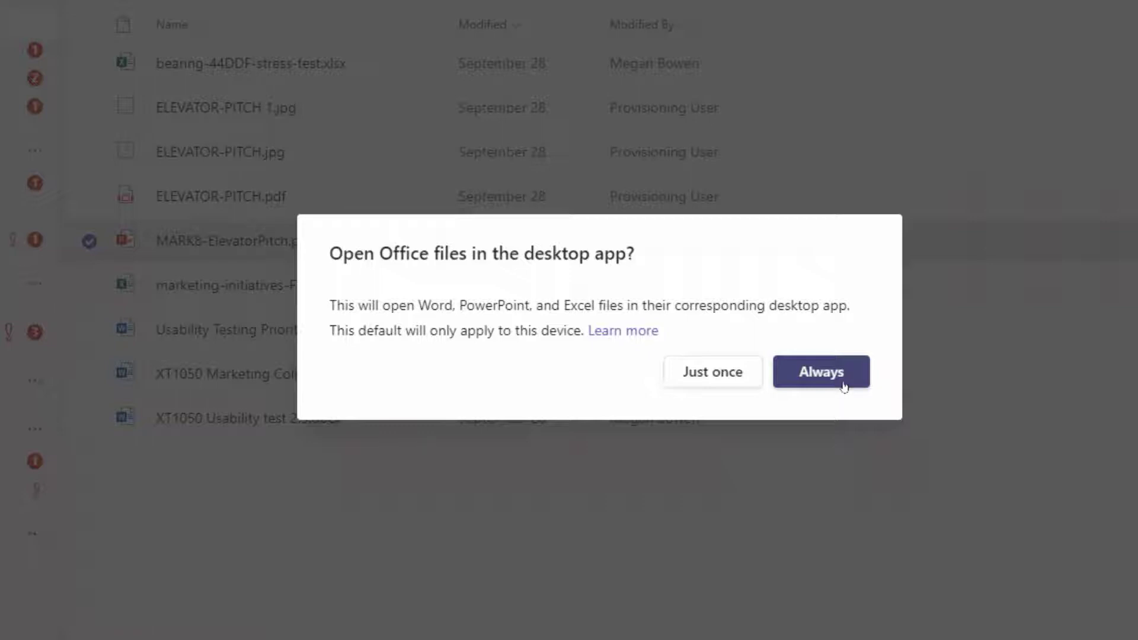
{"action": "mouse_move", "coordinate": [712, 371]}
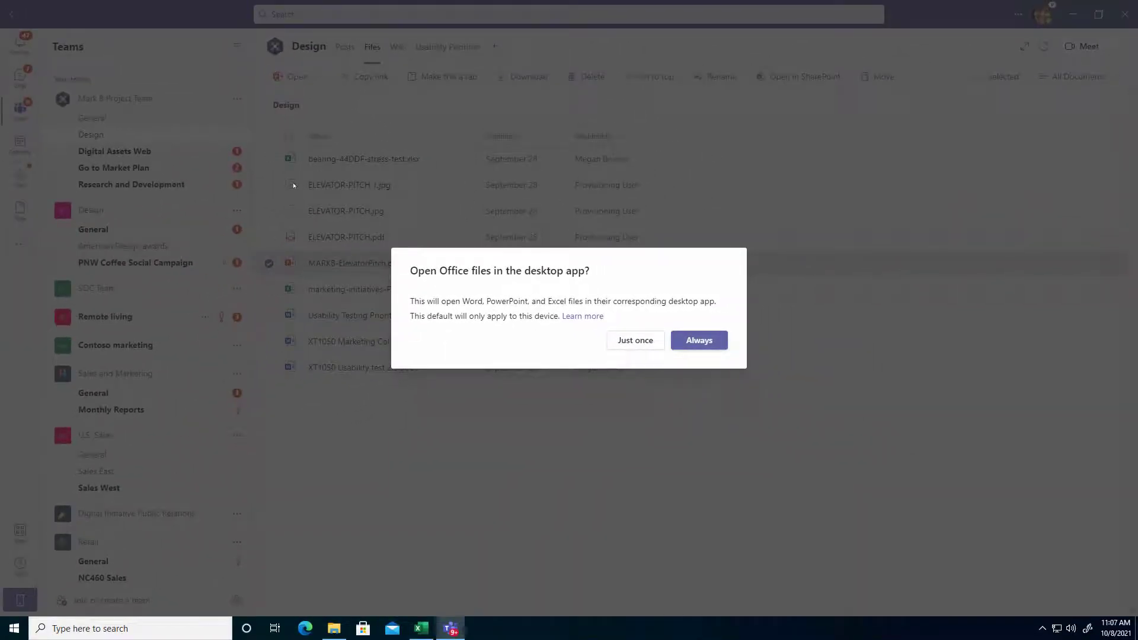
Close the 'Open Office files in the desktop app?' prompt without choosing Always
{"action": "left_click", "coordinate": [633, 340]}
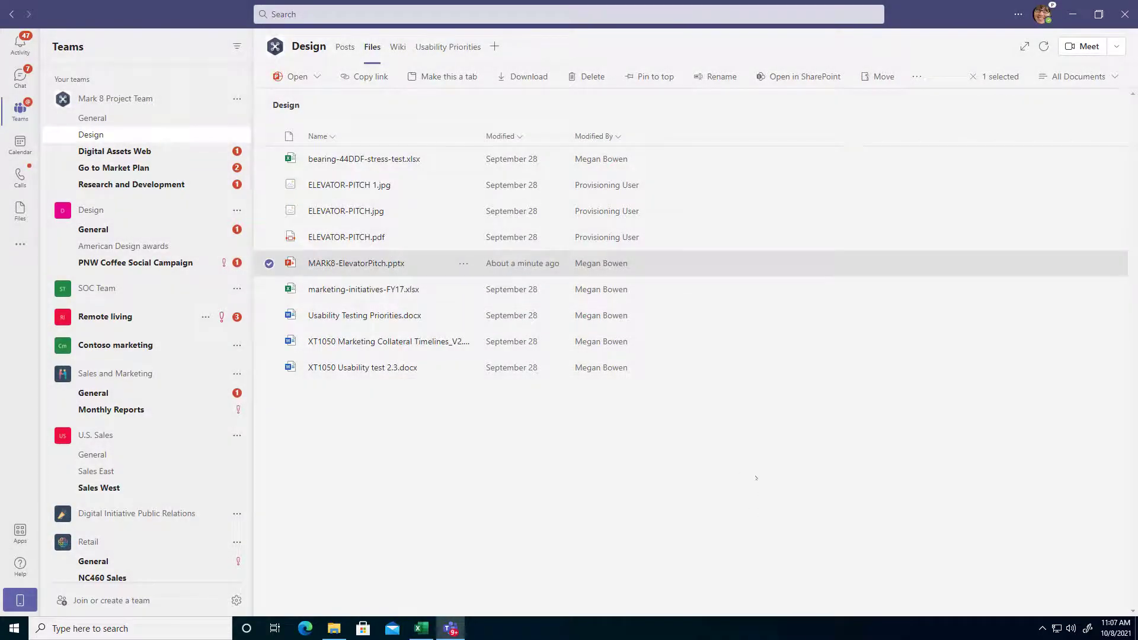
{"action": "mouse_move", "coordinate": [756, 466]}
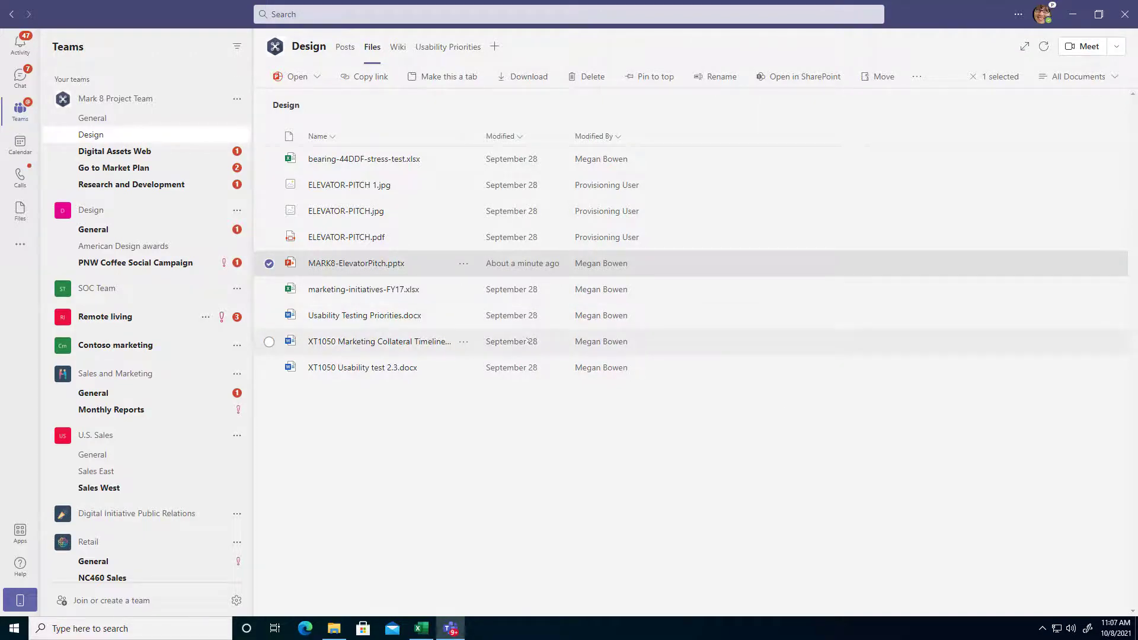
From the file's Open > Change default menu, set Desktop app as the default and save it
{"action": "left_click", "coordinate": [463, 264]}
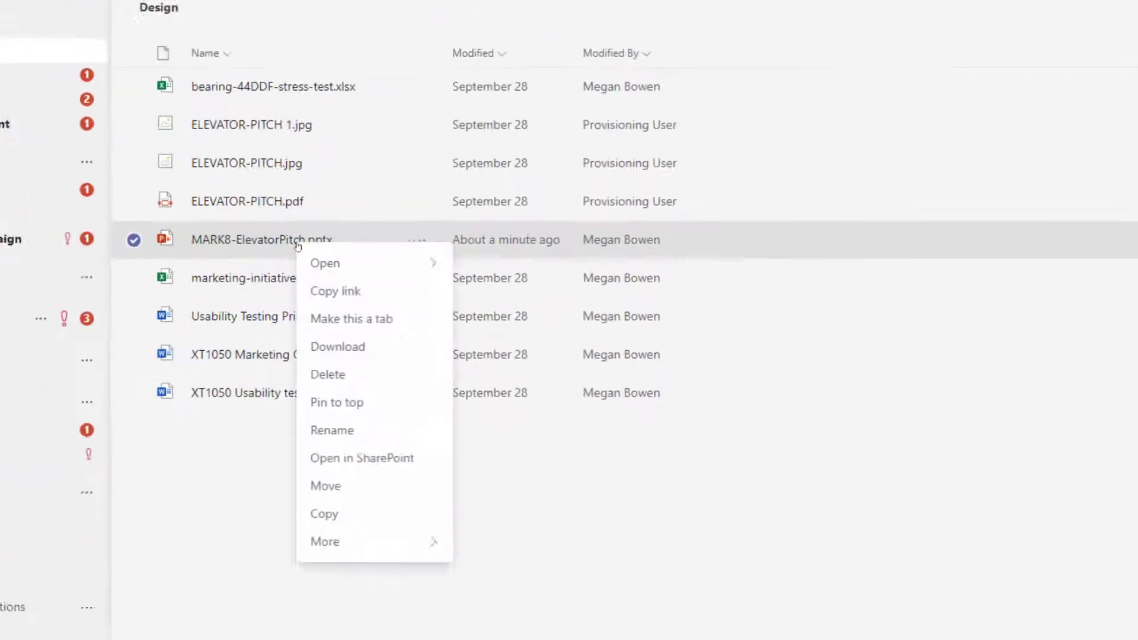
{"action": "mouse_move", "coordinate": [325, 263]}
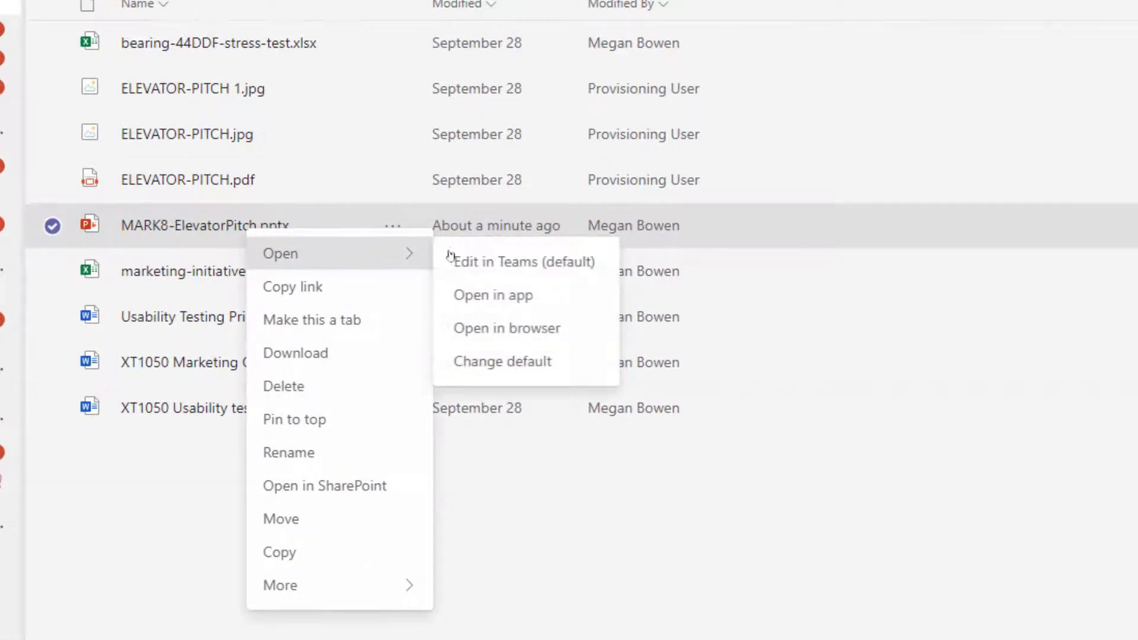
{"action": "mouse_move", "coordinate": [502, 361]}
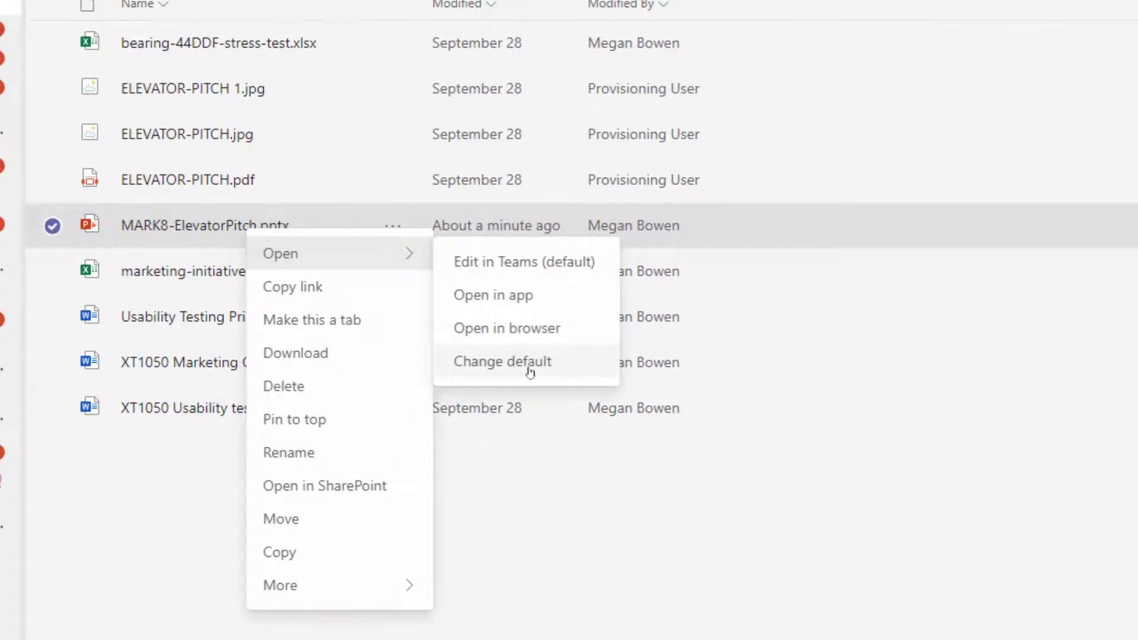
{"action": "left_click", "coordinate": [503, 362]}
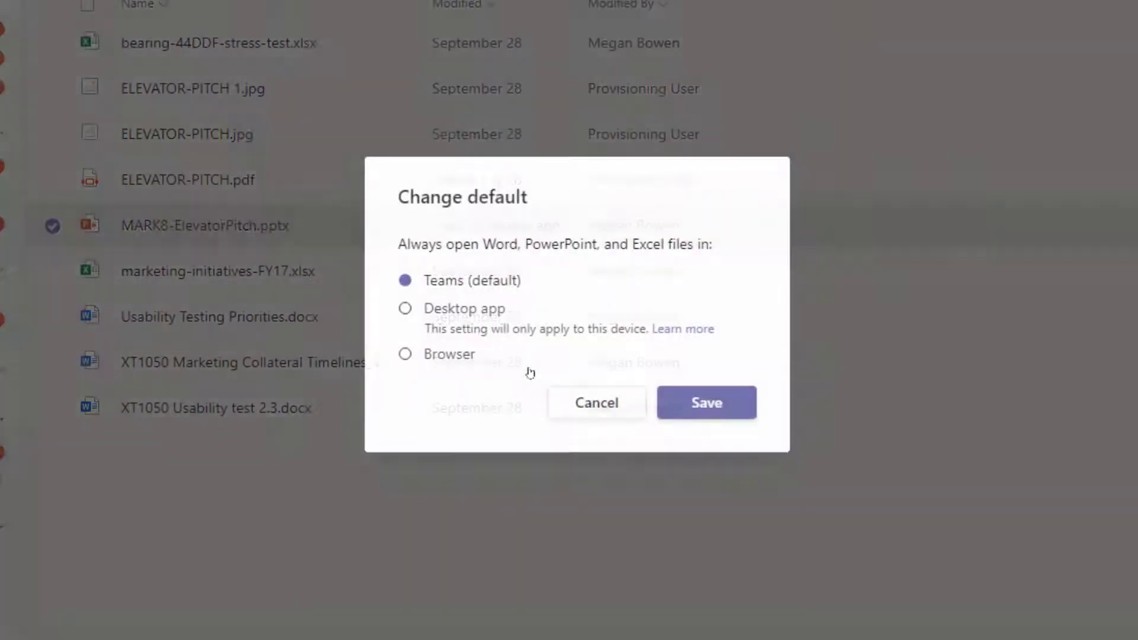
{"action": "left_click", "coordinate": [405, 308]}
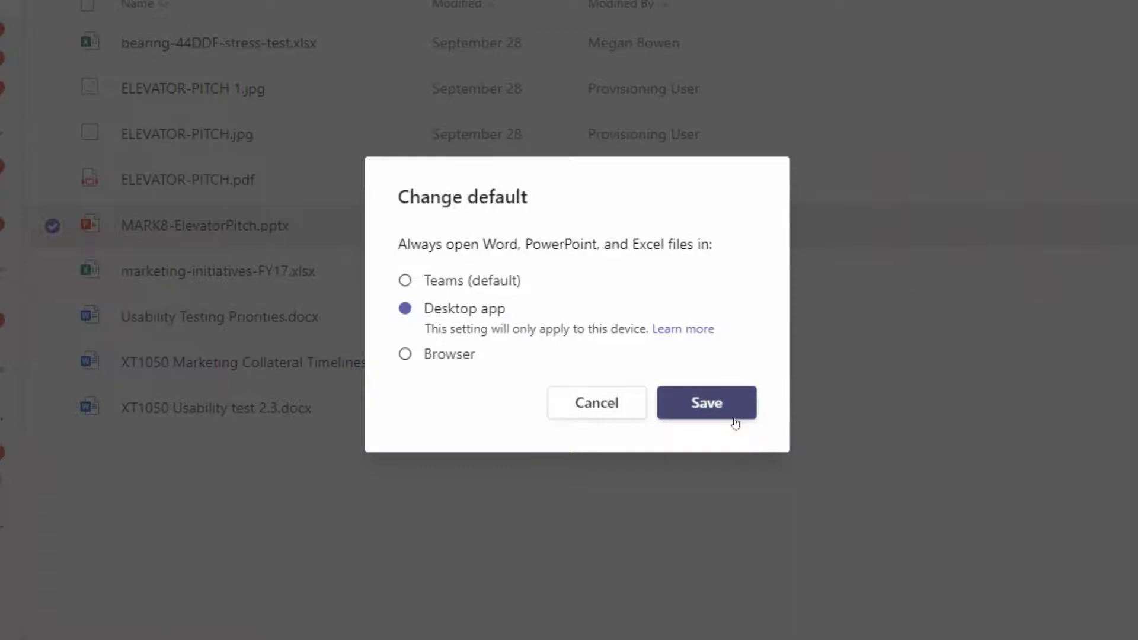
{"action": "left_click", "coordinate": [705, 402]}
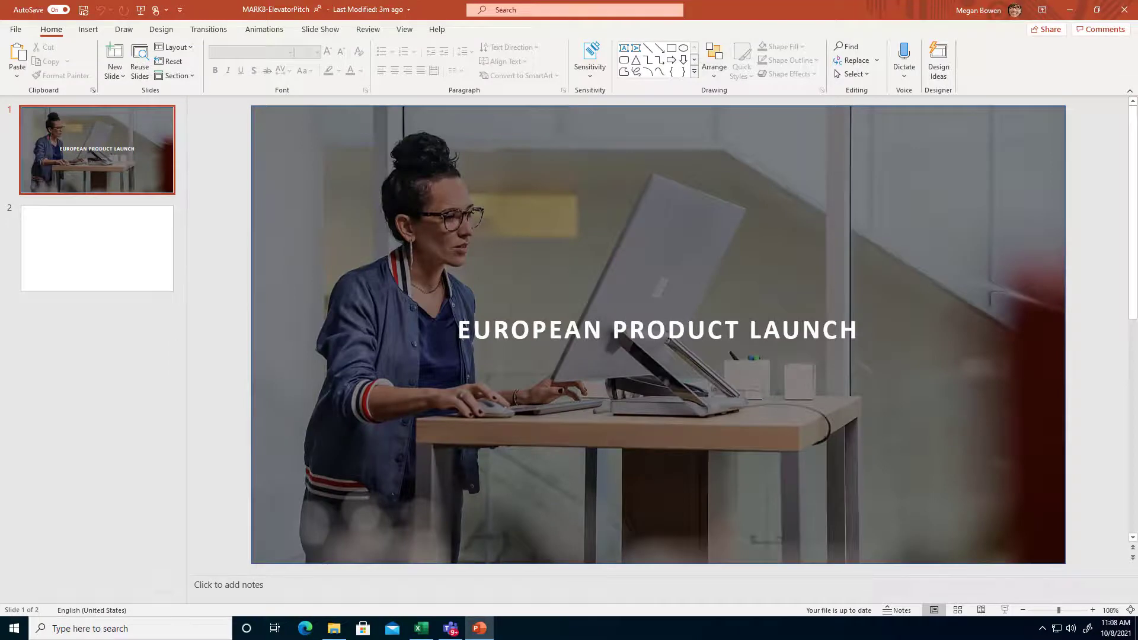
{"action": "mouse_move", "coordinate": [1043, 138]}
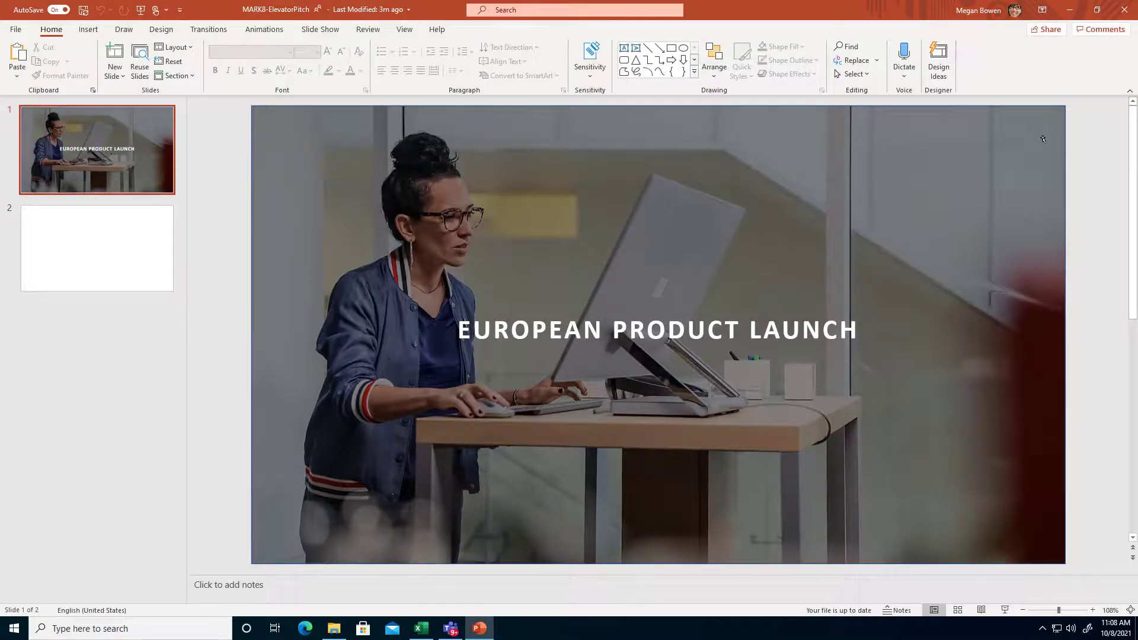
Switch from desktop PowerPoint back to the Teams window
{"action": "left_click", "coordinate": [450, 628]}
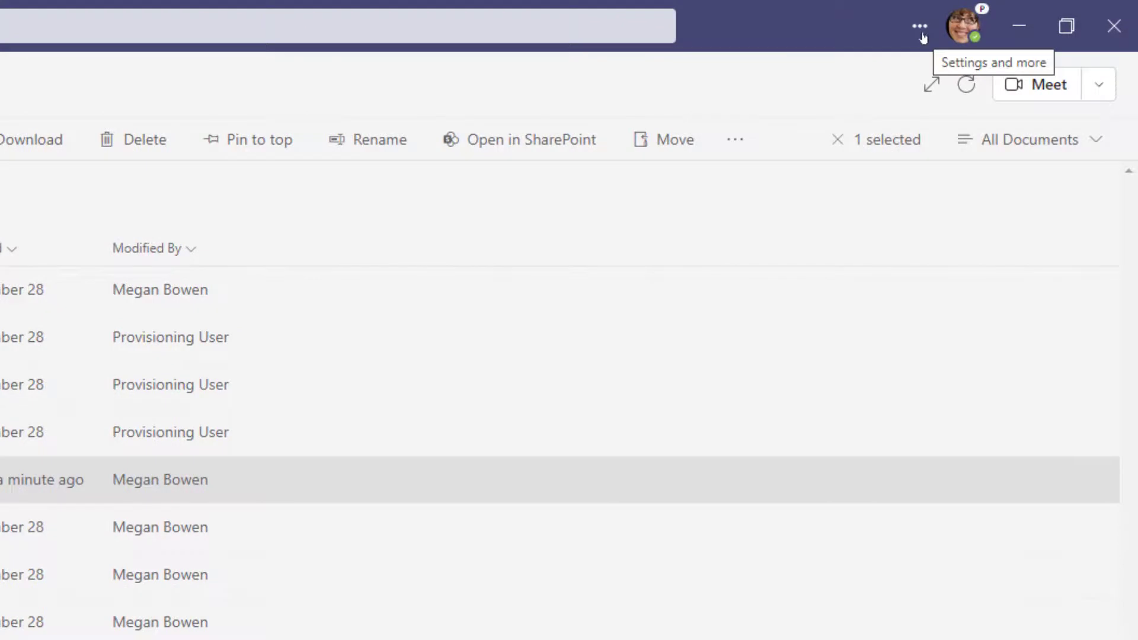
In Teams Settings > Files, show the File open preference choices, confirming Desktop app is set
{"action": "left_click", "coordinate": [918, 26]}
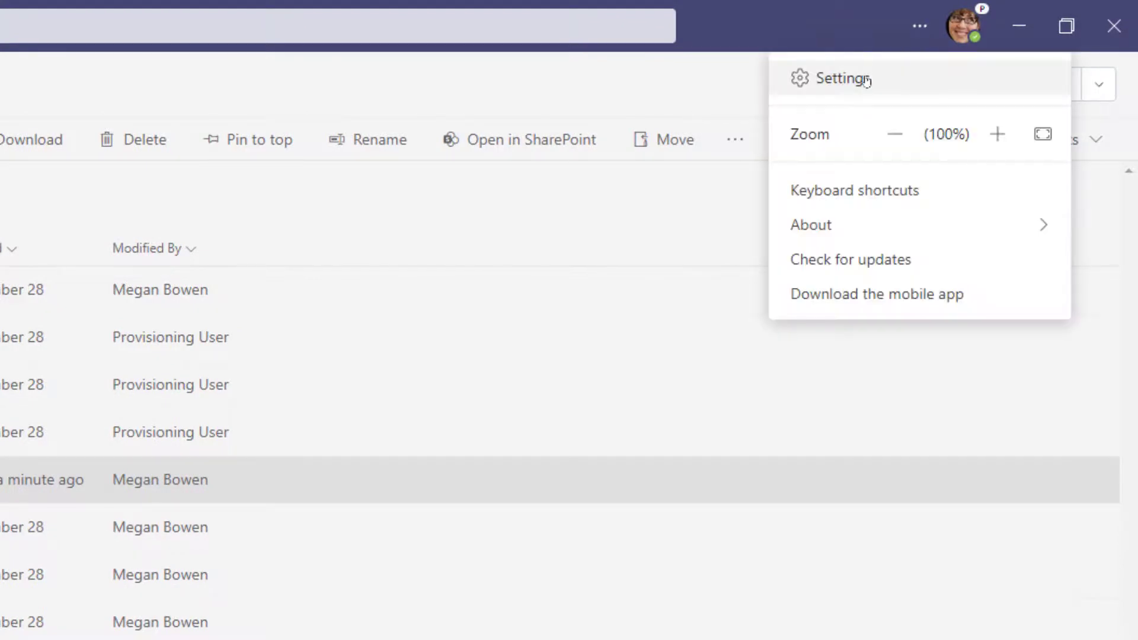
{"action": "left_click", "coordinate": [843, 78]}
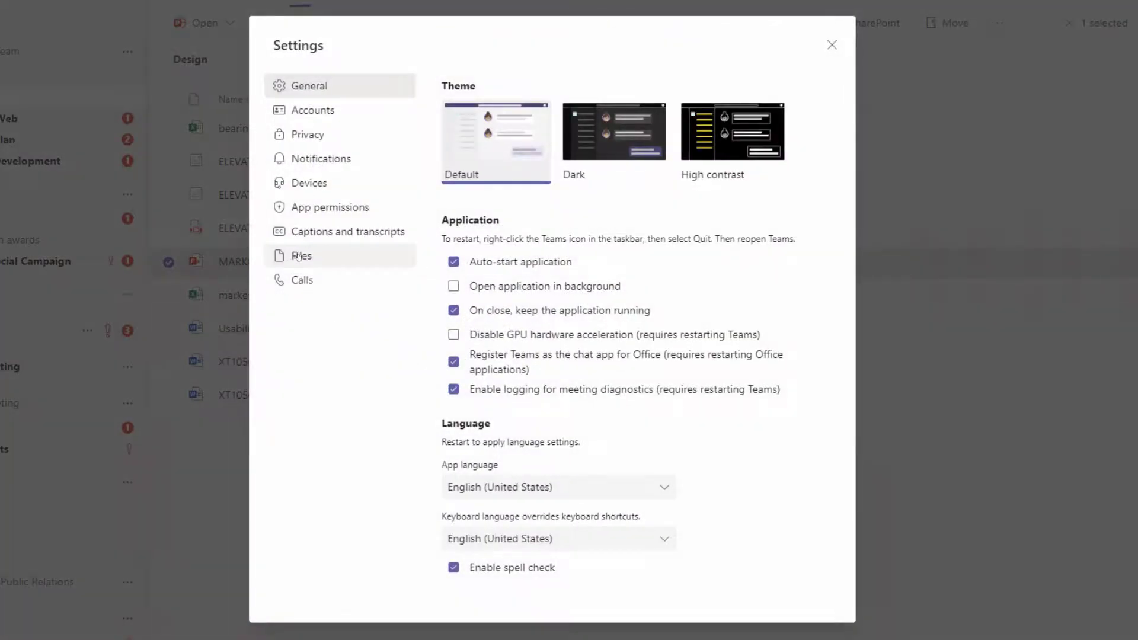
{"action": "left_click", "coordinate": [301, 256]}
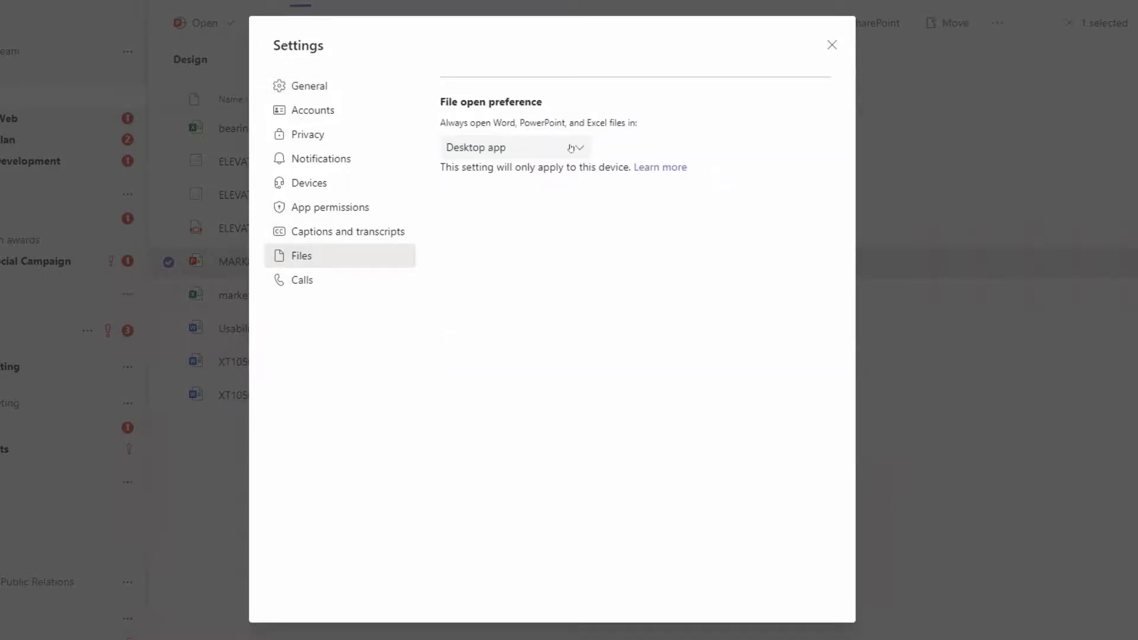
{"action": "left_click", "coordinate": [515, 147]}
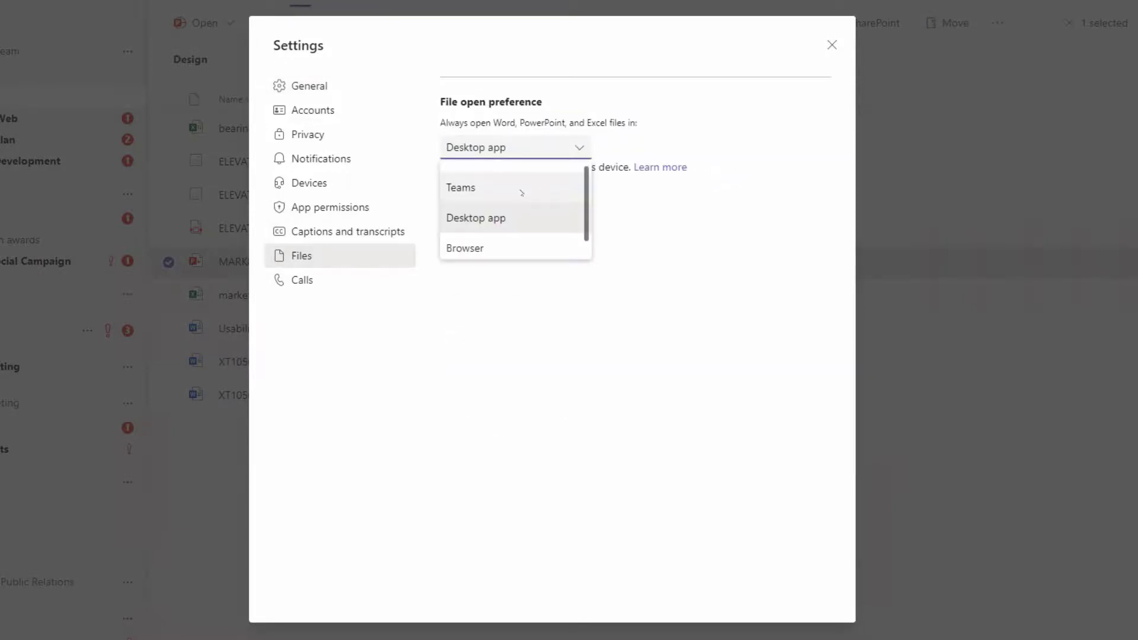